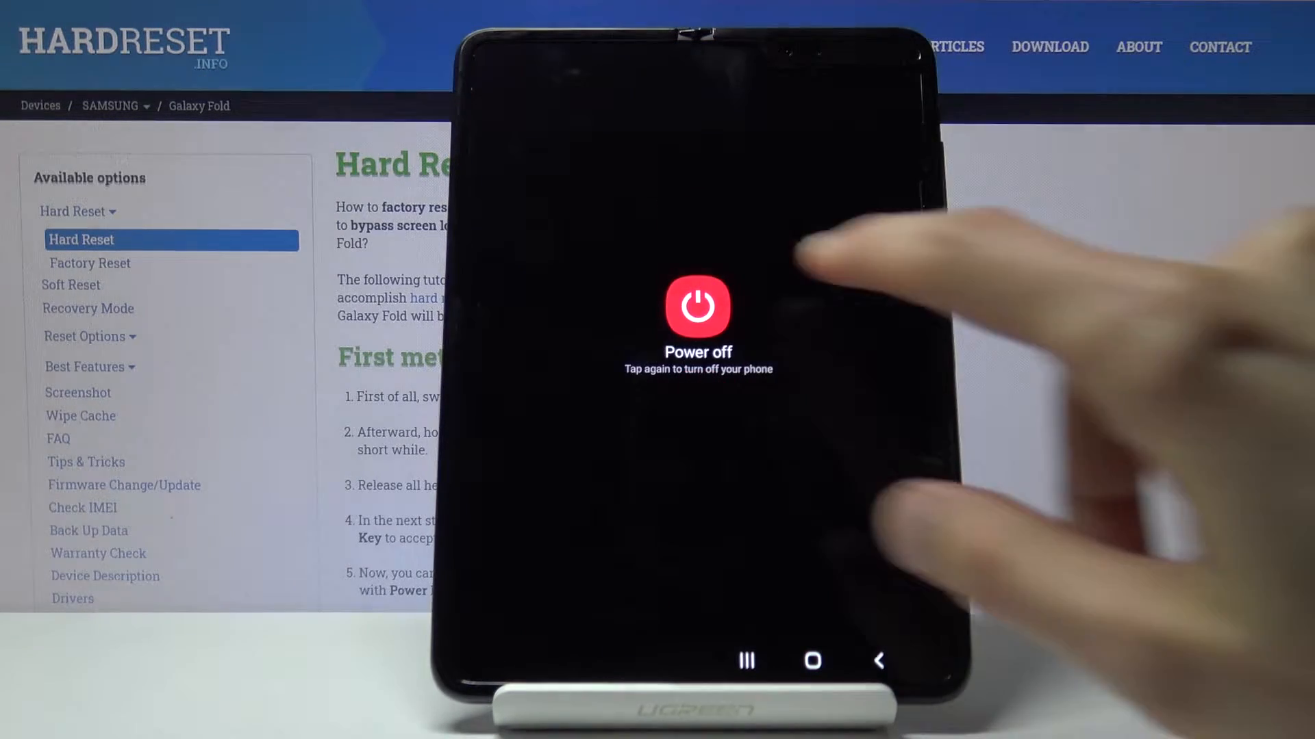
Confirm Power off so the Galaxy Fold shuts down completely.
click(697, 305)
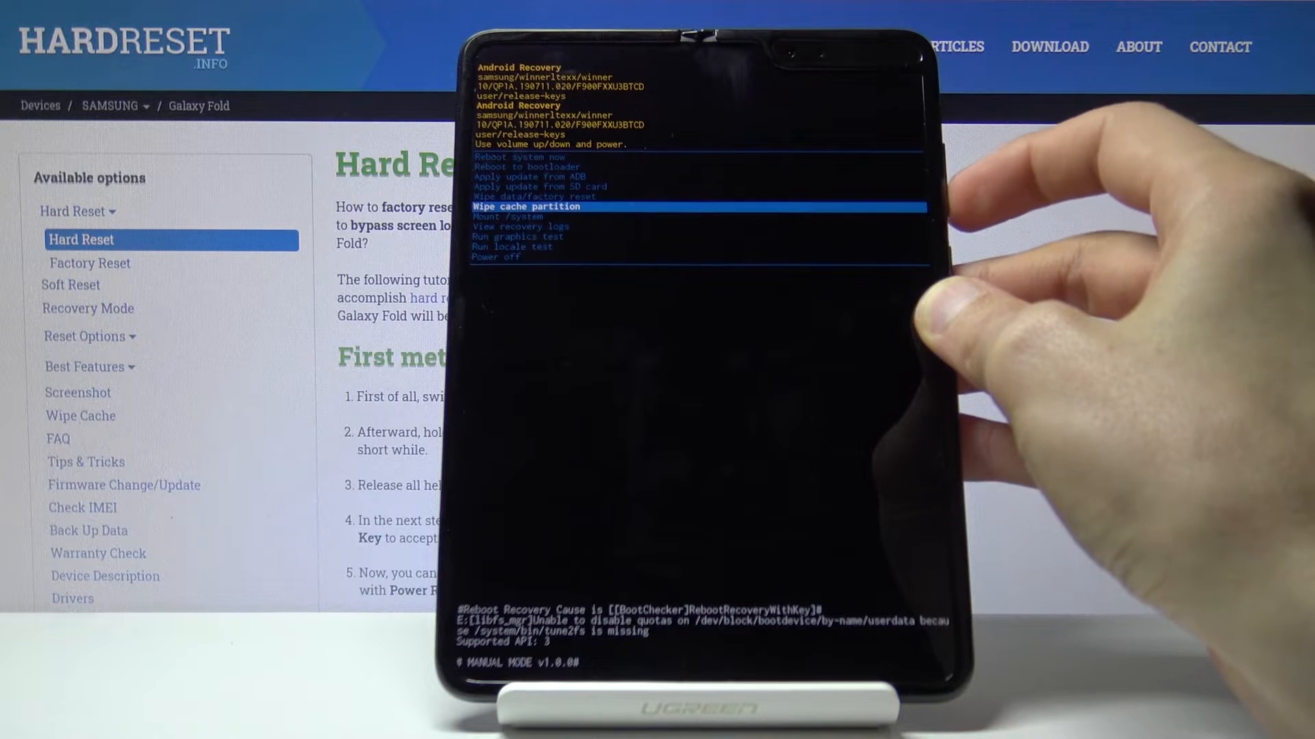
Move the recovery menu highlight down from Wipe cache partition toward Run locale test.
key(VolumeDown)
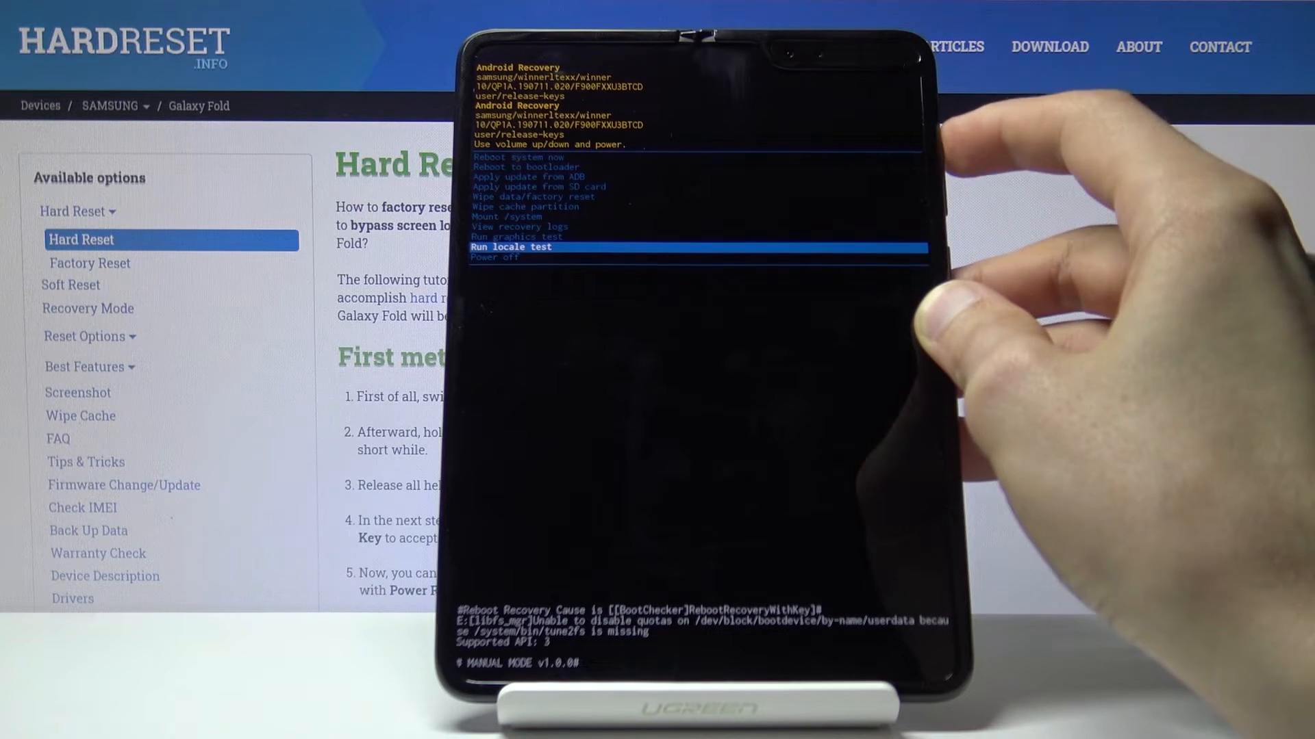
key(volumedown)
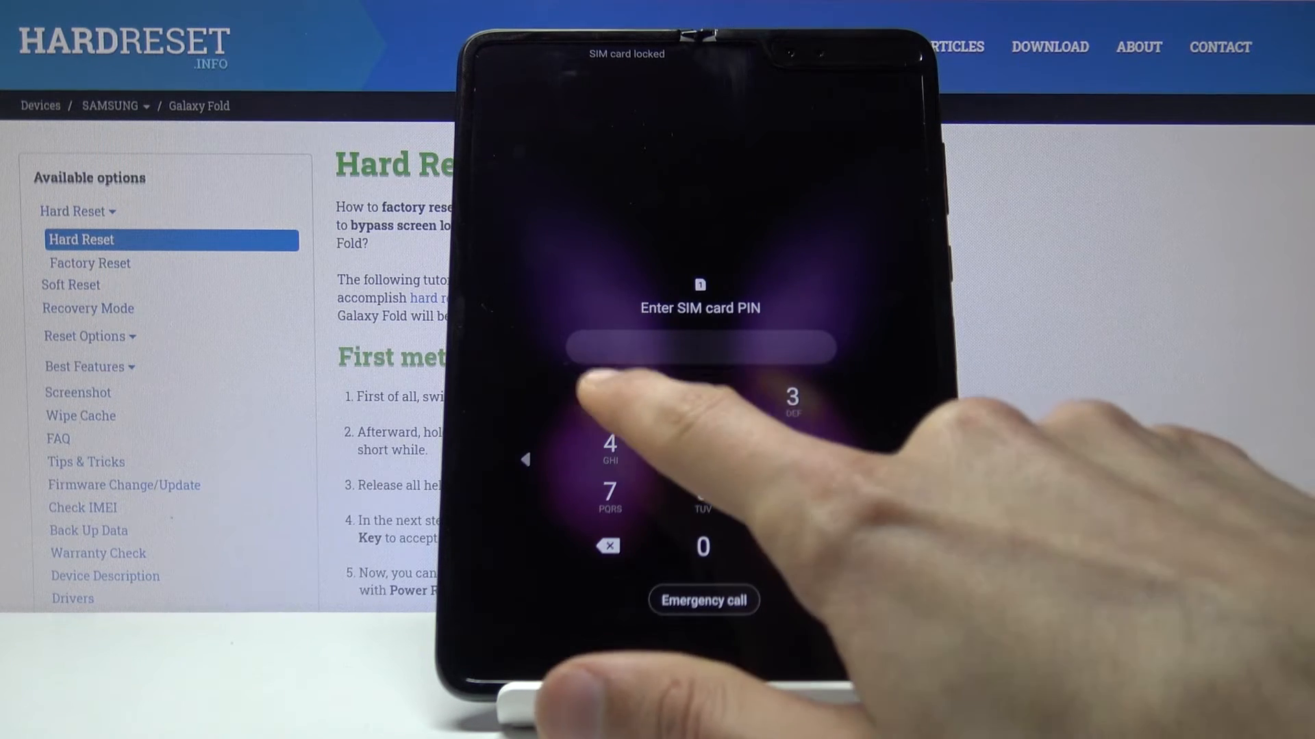
Enter a digit of the four-digit SIM card PIN on the unlock keypad.
click(609, 443)
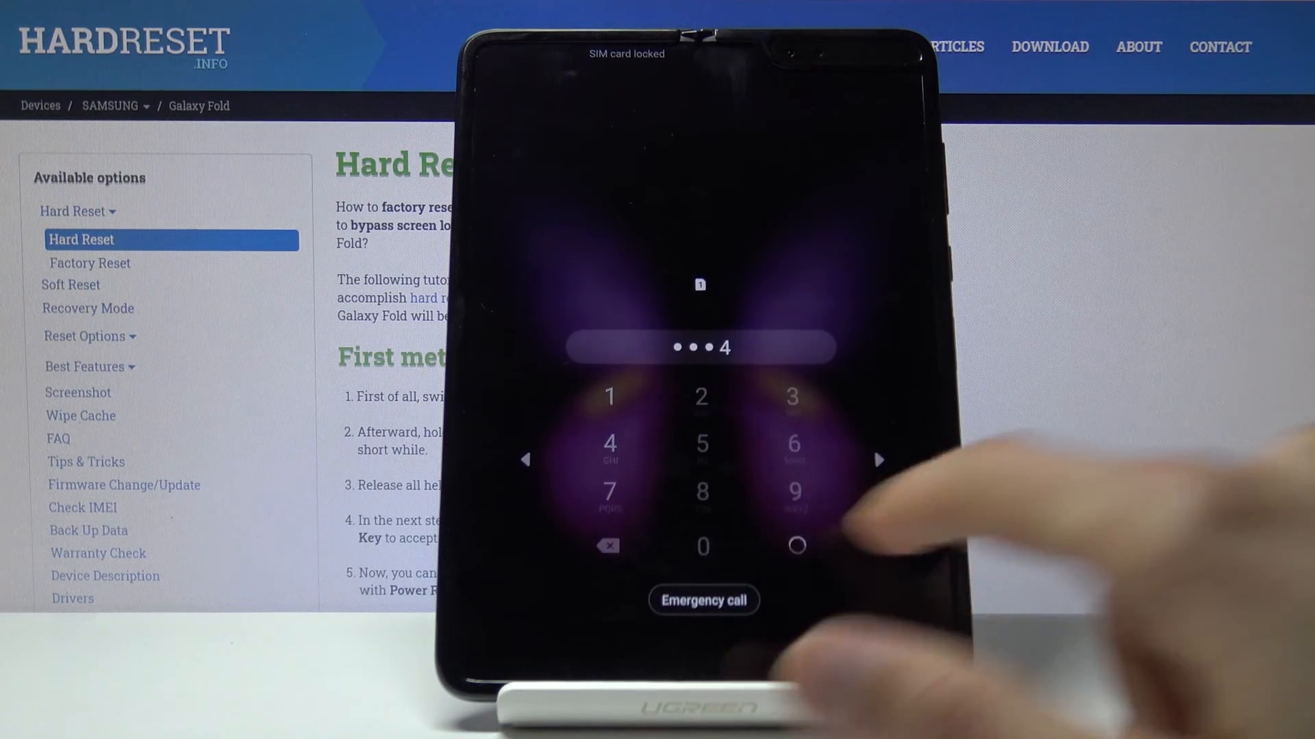